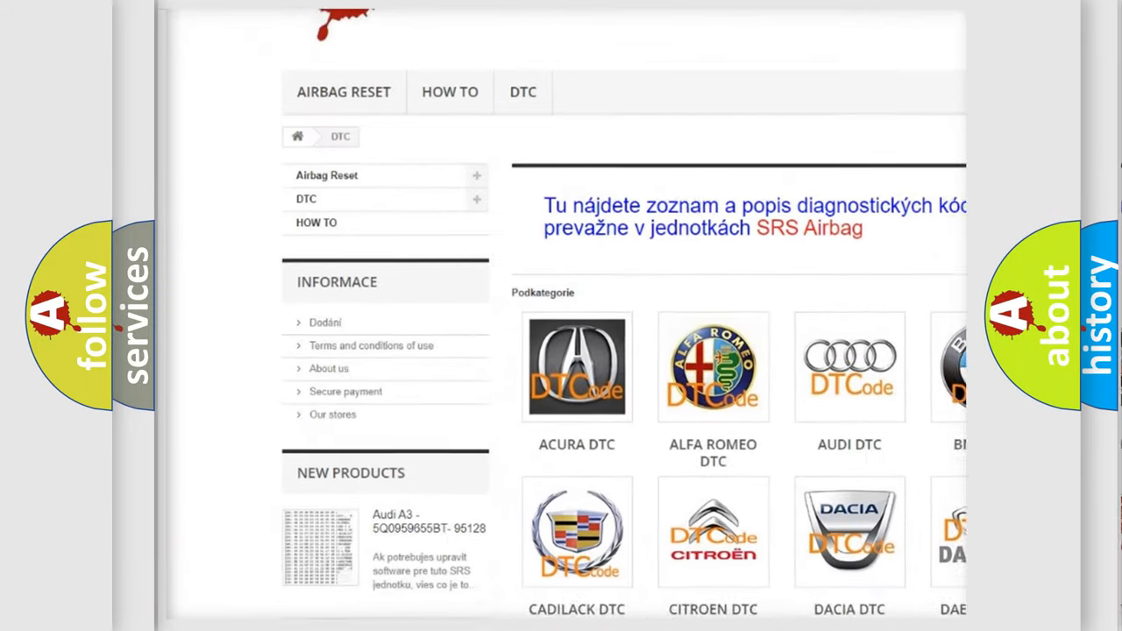
scroll(down, 3)
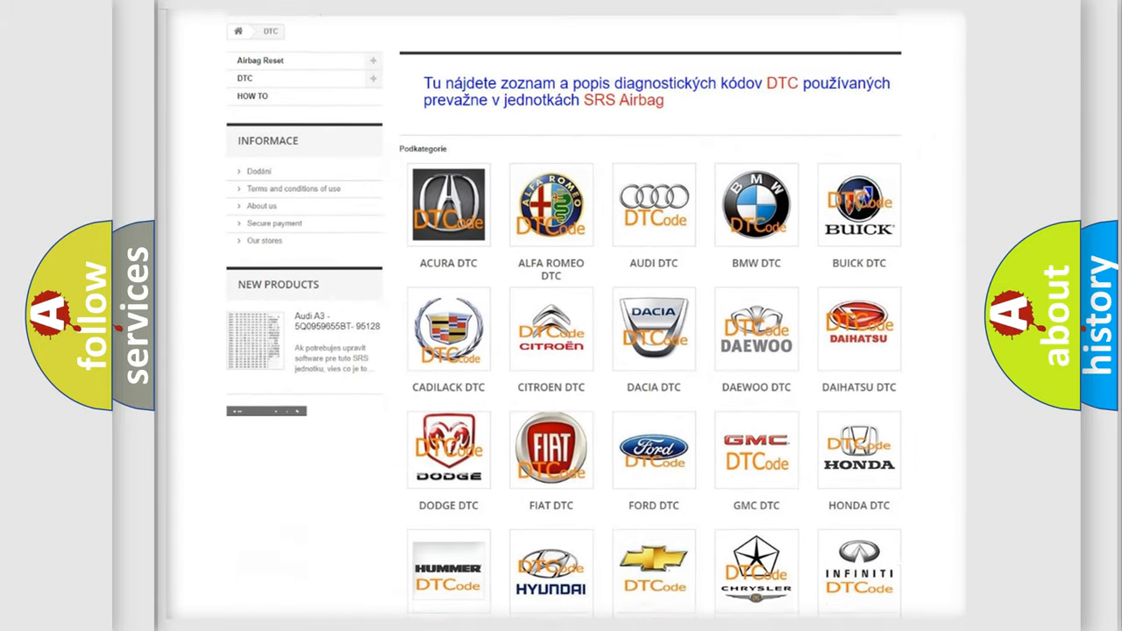
scroll(down, 3)
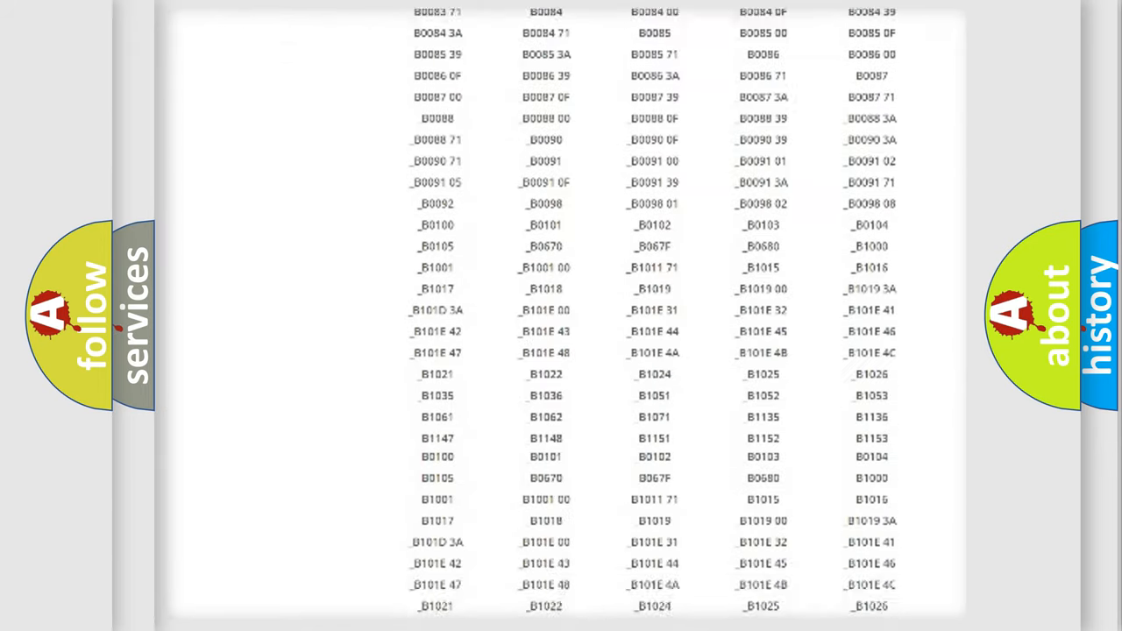
scroll(up, 3)
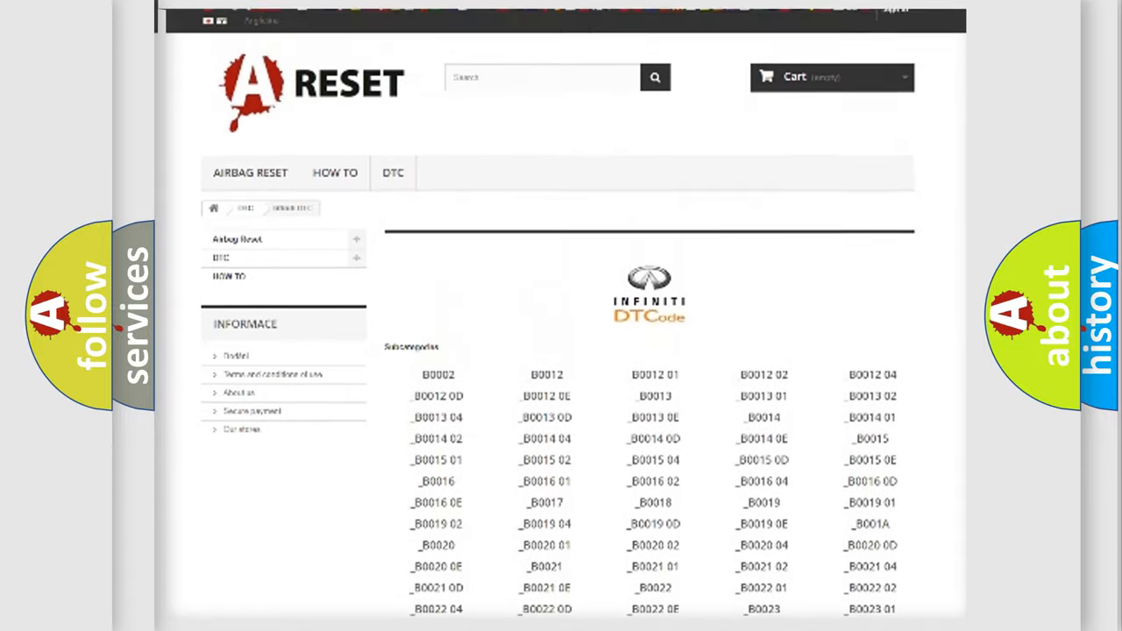